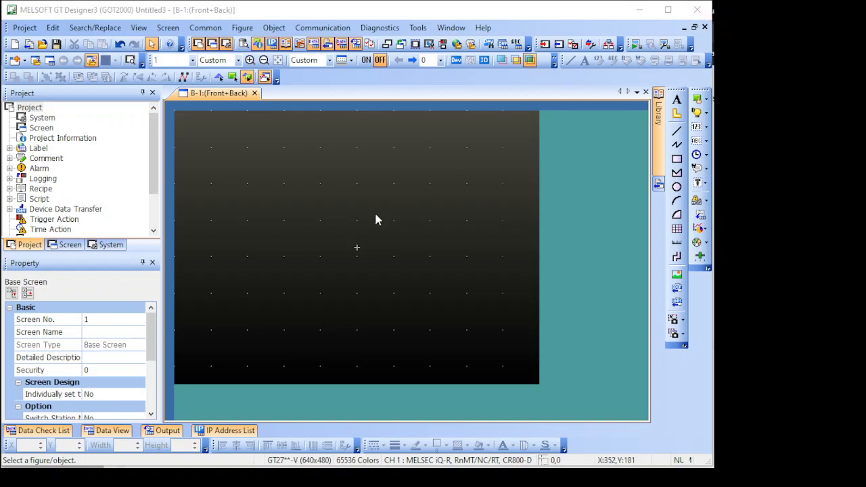
pyautogui.moveTo(379, 226)
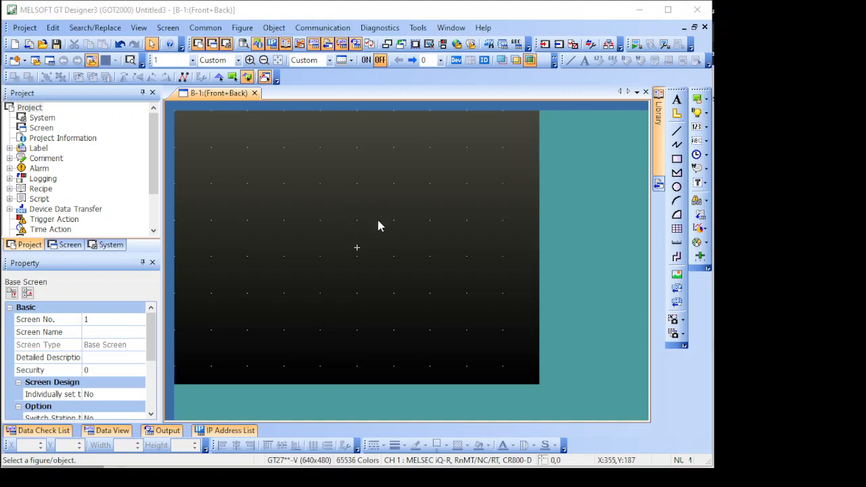
pyautogui.moveTo(322, 270)
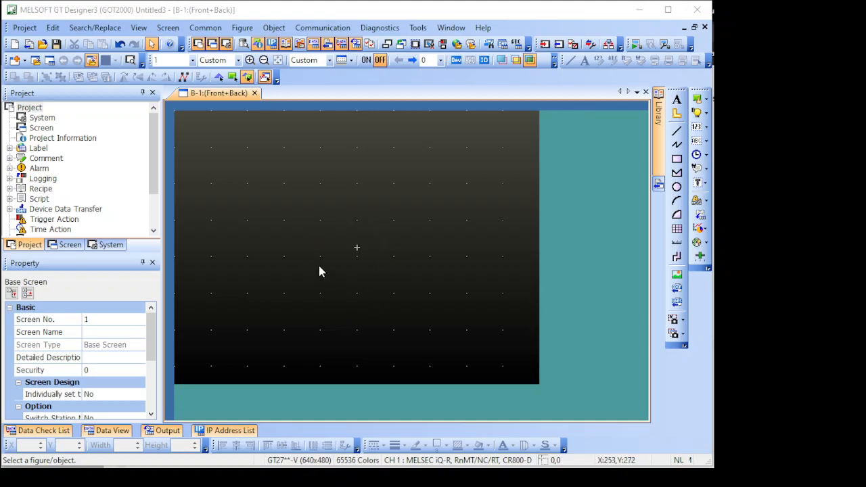
pyautogui.moveTo(371, 220)
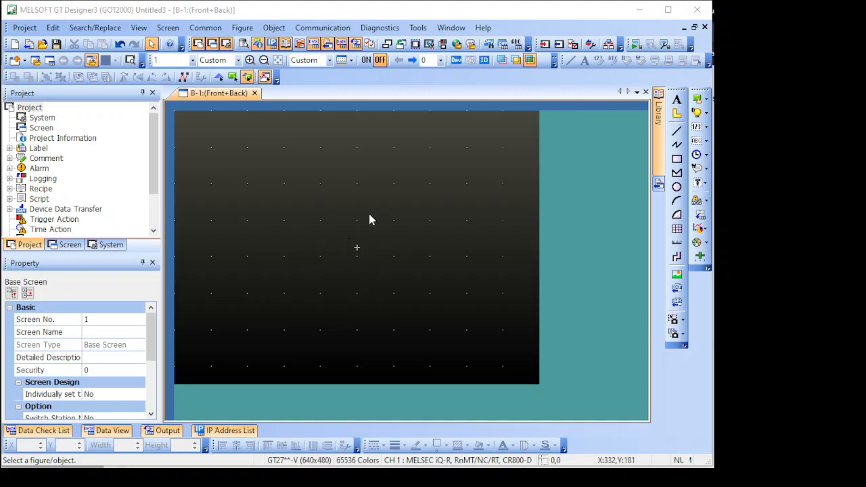
pyautogui.moveTo(333, 248)
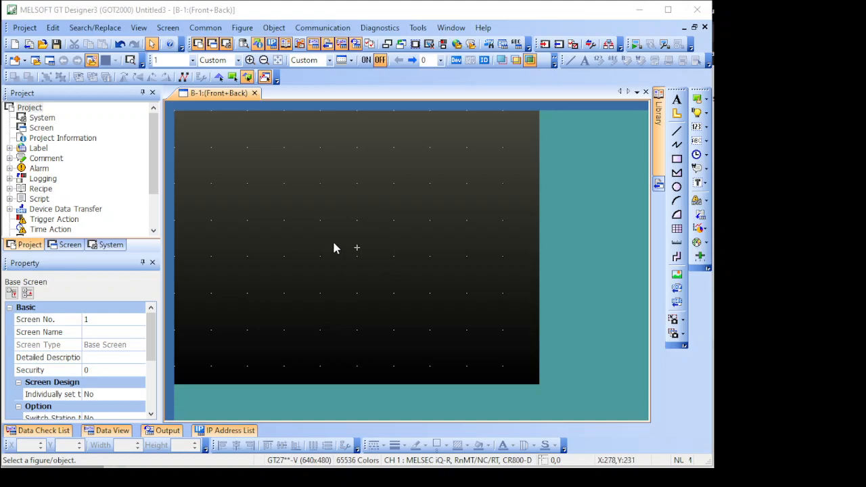
pyautogui.moveTo(284, 230)
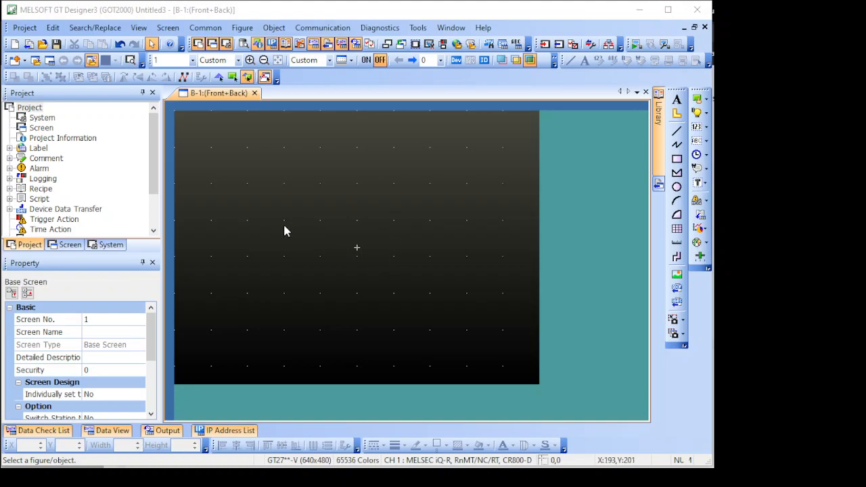
pyautogui.moveTo(306, 187)
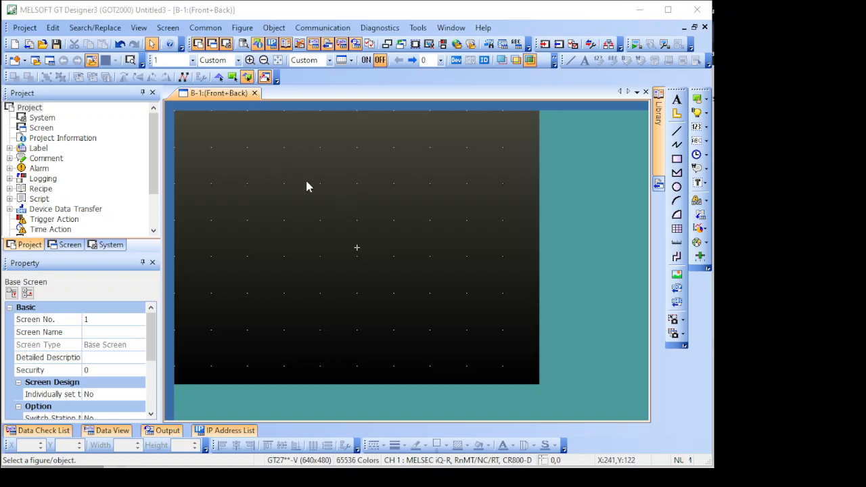
pyautogui.moveTo(290, 205)
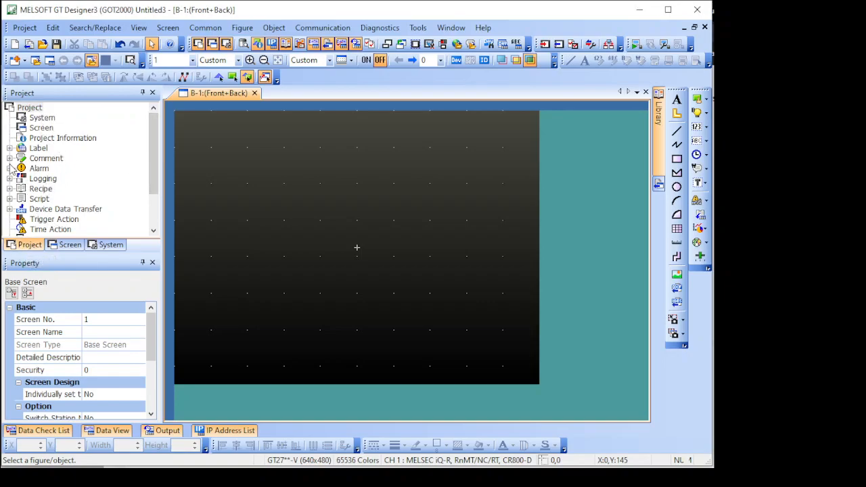
# Expand the Alarm node in the project tree and select System Alarm Observation.
pyautogui.click(10, 168)
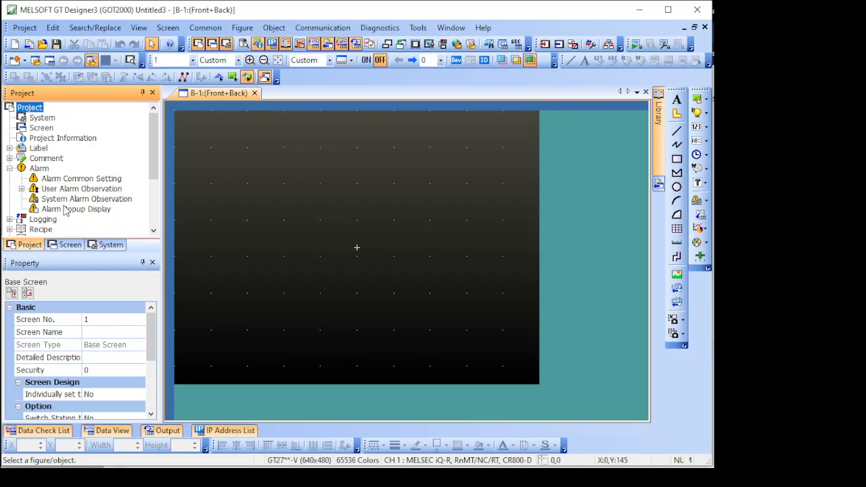
pyautogui.click(87, 199)
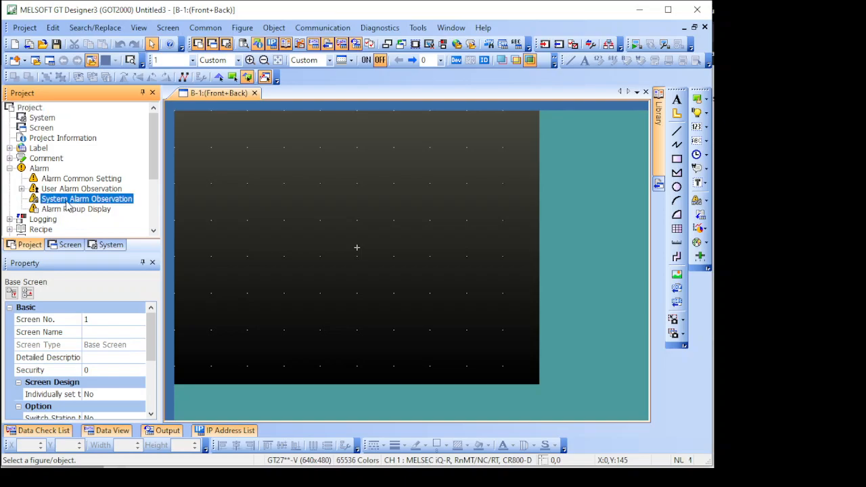
# Enable Use System Alarm with CPU Error, GOT Error and Network Error targets ticked.
pyautogui.doubleClick(86, 198)
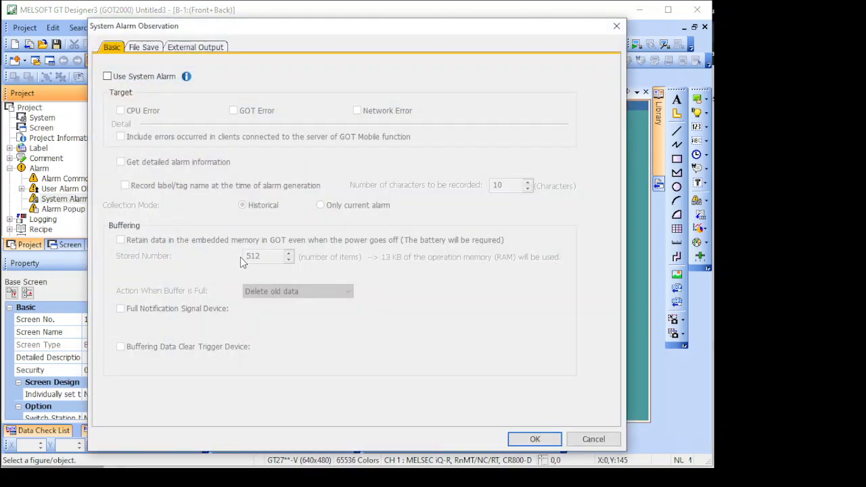
pyautogui.click(107, 76)
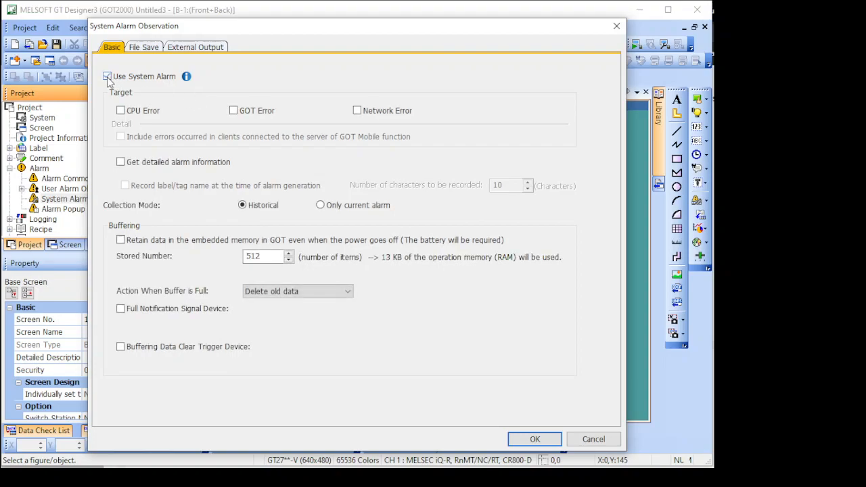
pyautogui.click(107, 76)
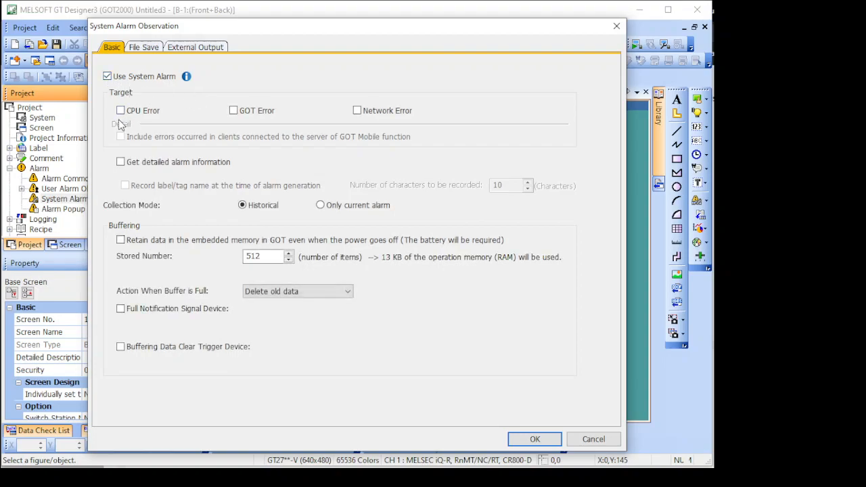
pyautogui.click(120, 111)
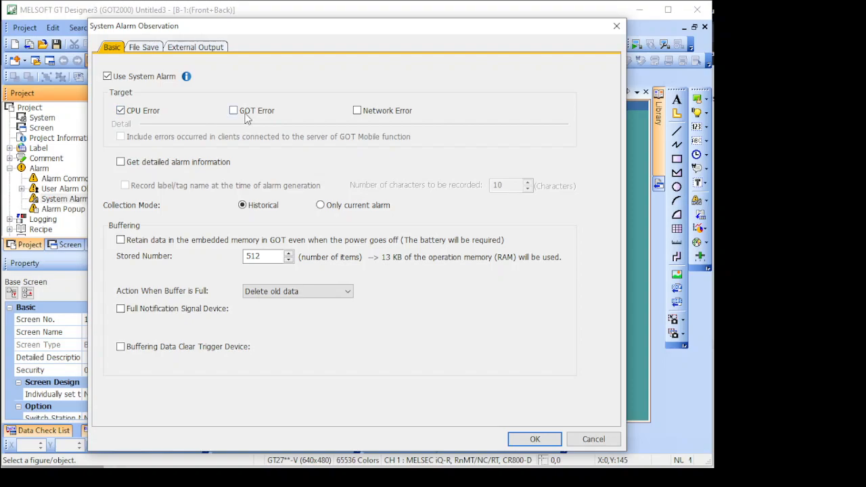
pyautogui.click(233, 111)
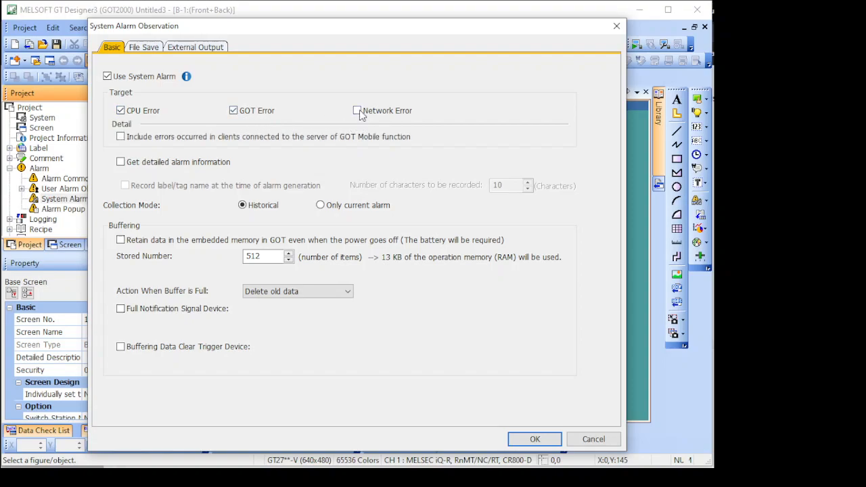
pyautogui.click(357, 111)
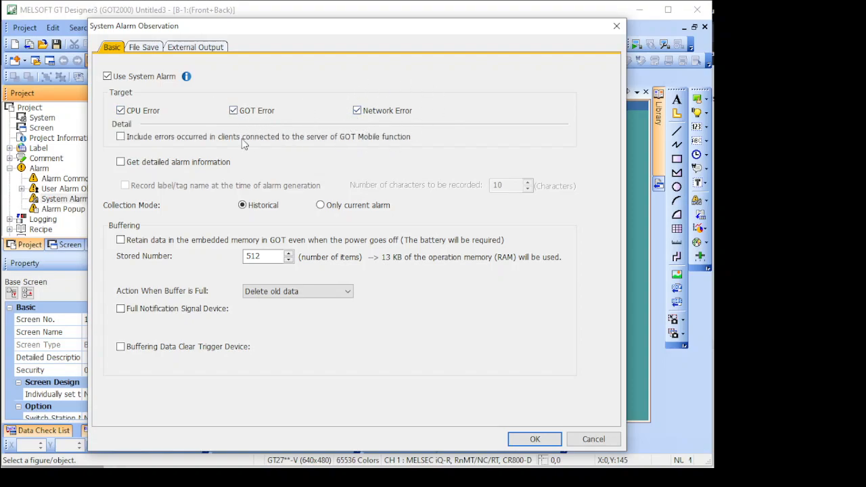
pyautogui.moveTo(176, 111)
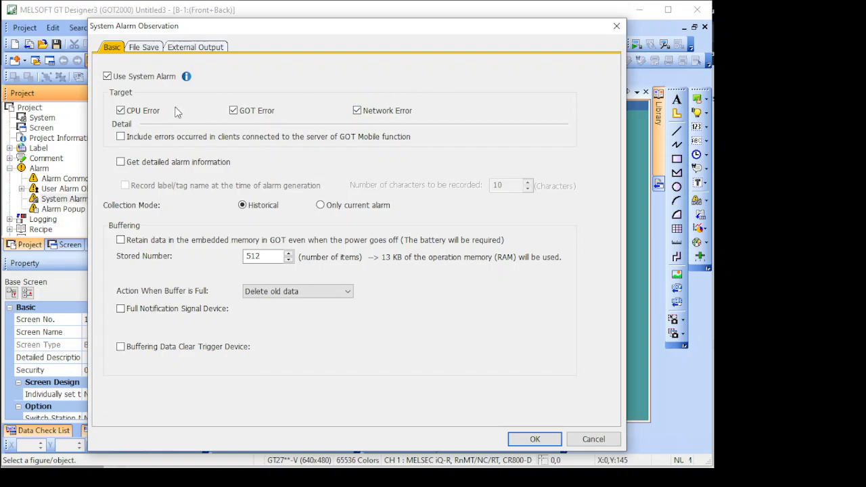
pyautogui.moveTo(276, 95)
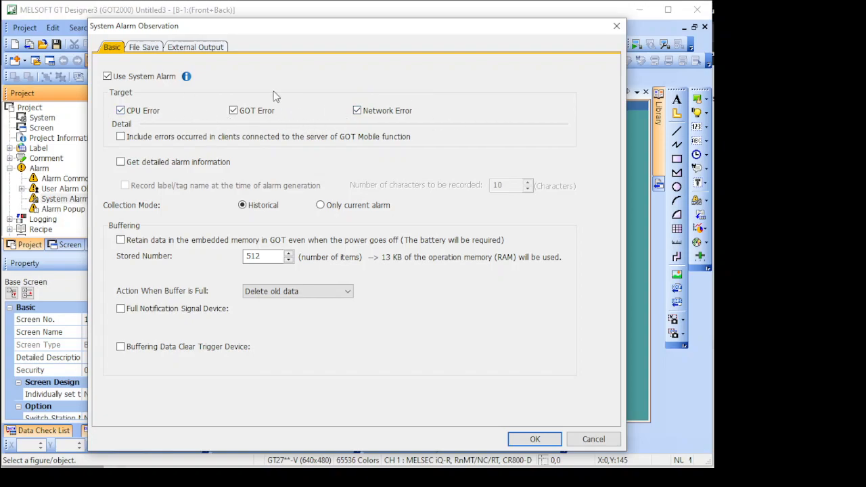
pyautogui.moveTo(388, 122)
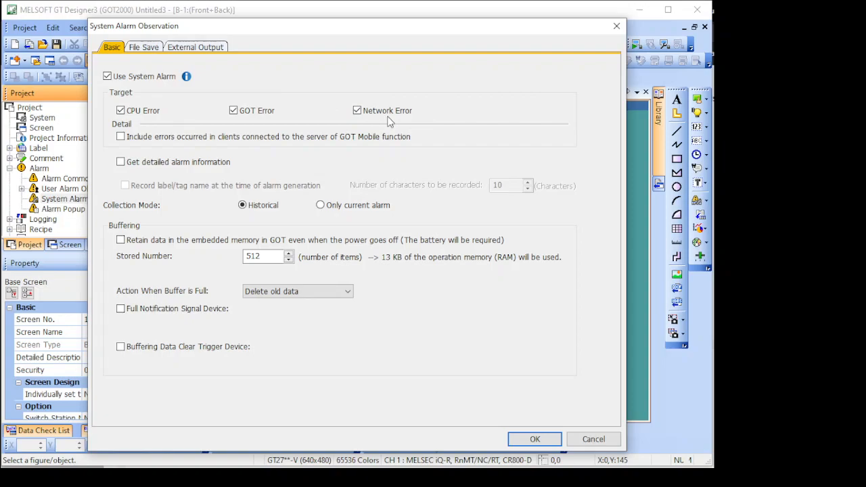
pyautogui.moveTo(399, 108)
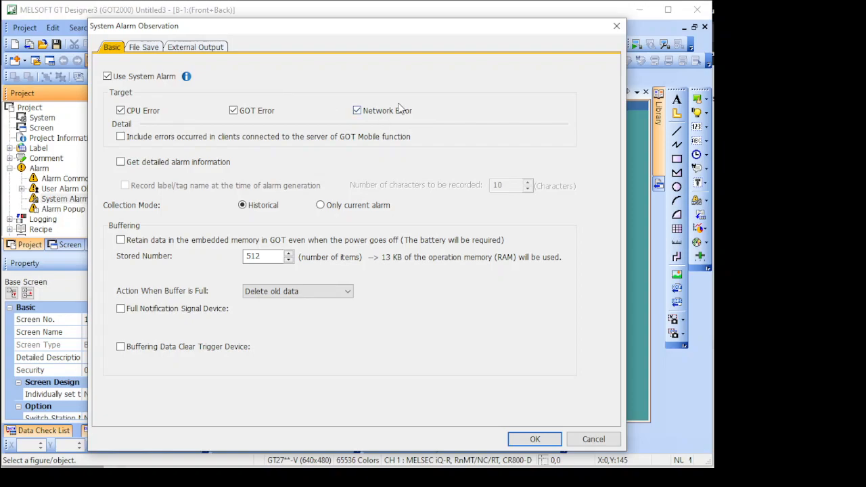
pyautogui.moveTo(405, 115)
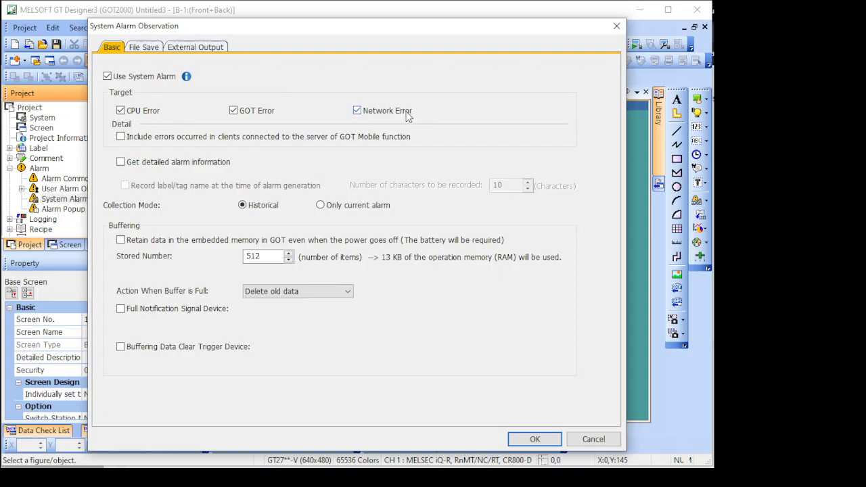
pyautogui.moveTo(535, 438)
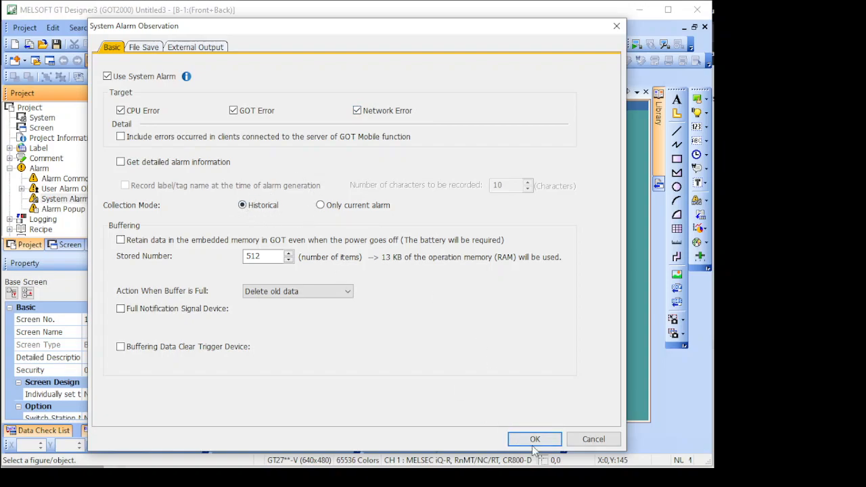
# Confirm the System Alarm Observation settings with OK.
pyautogui.click(534, 438)
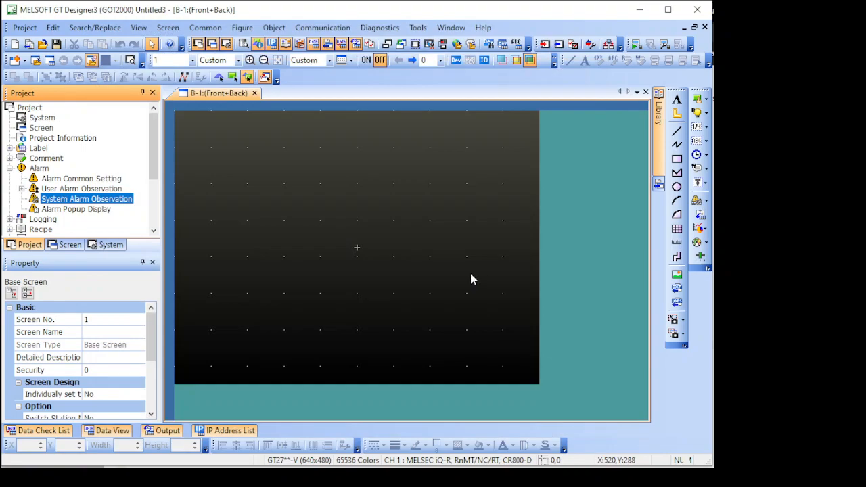
pyautogui.moveTo(436, 276)
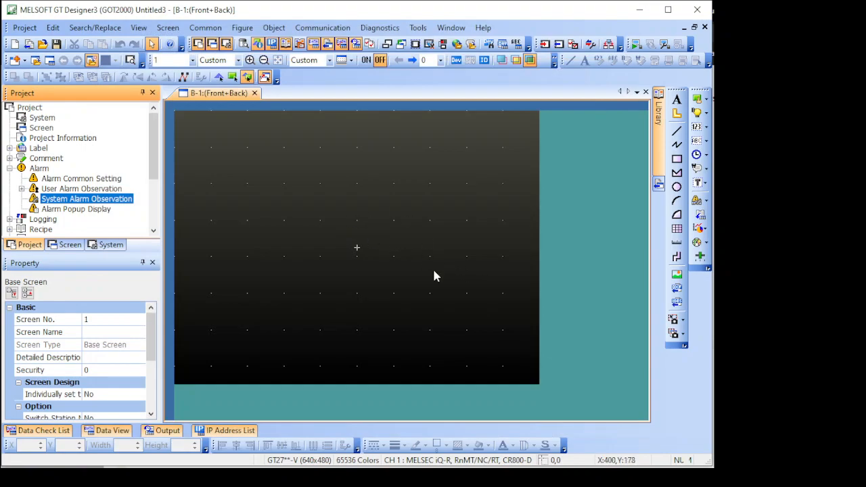
pyautogui.moveTo(350, 270)
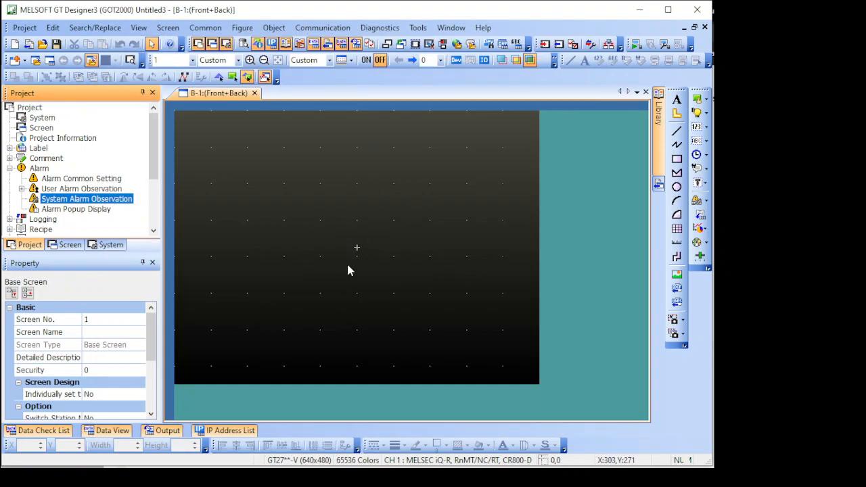
pyautogui.moveTo(669, 163)
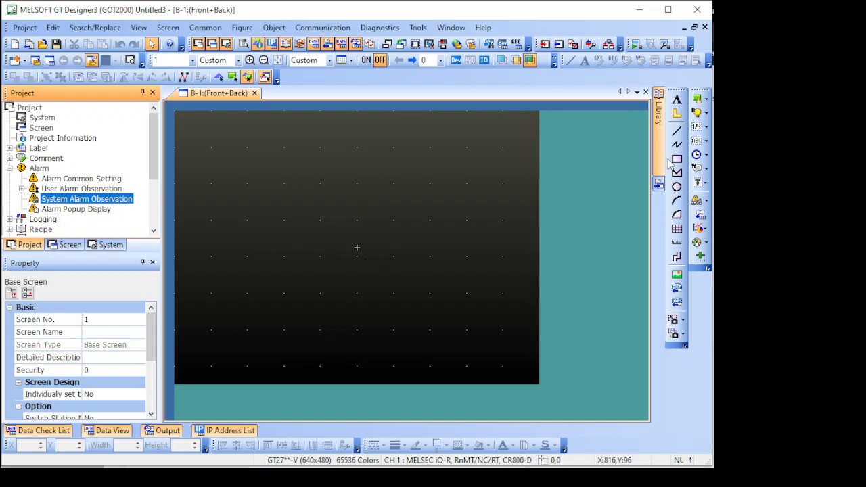
# Show the alarm display object choices from the right toolbar's dropdown.
pyautogui.click(706, 202)
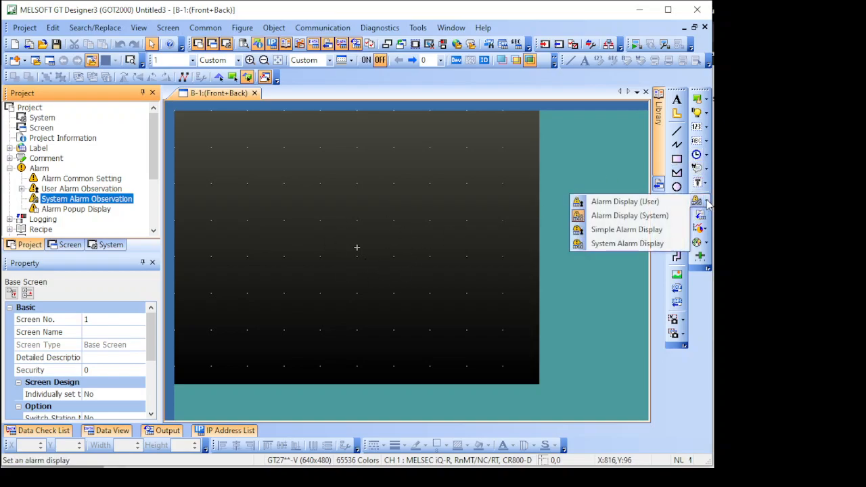
pyautogui.moveTo(629, 215)
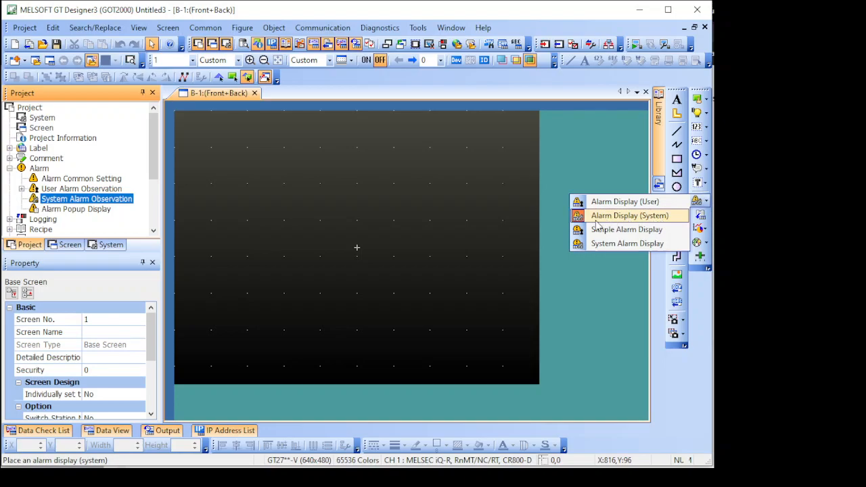
pyautogui.moveTo(620, 220)
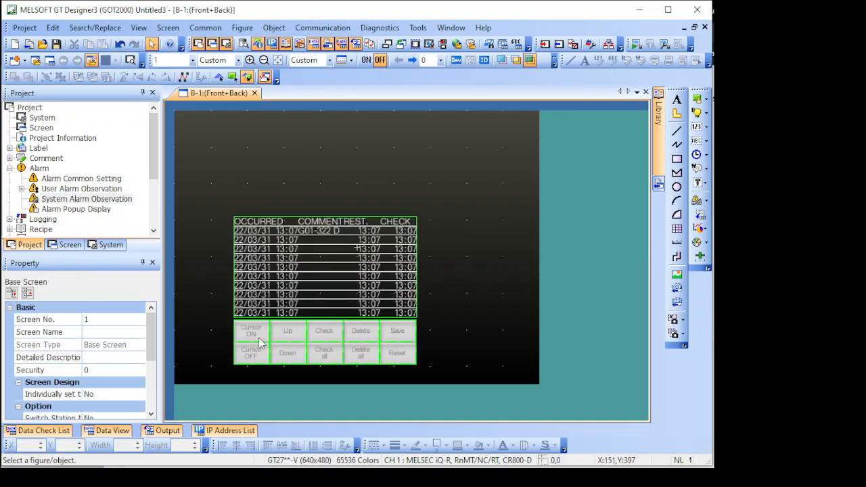
pyautogui.moveTo(284, 314)
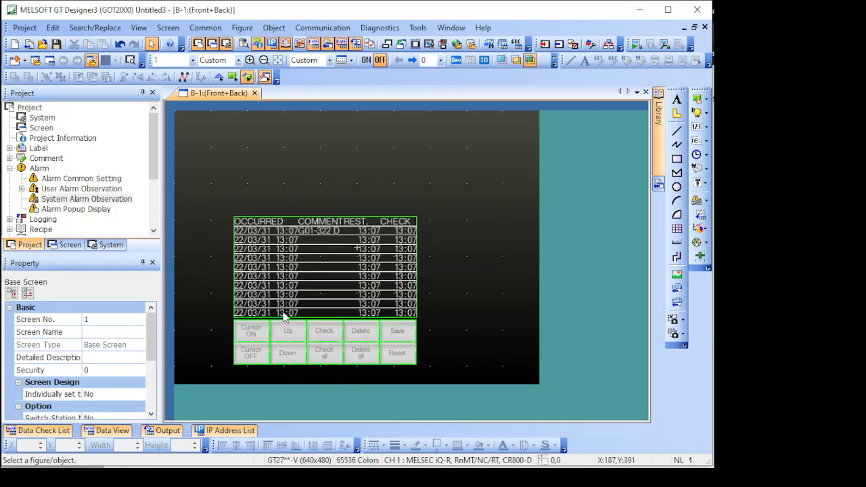
pyautogui.moveTo(308, 273)
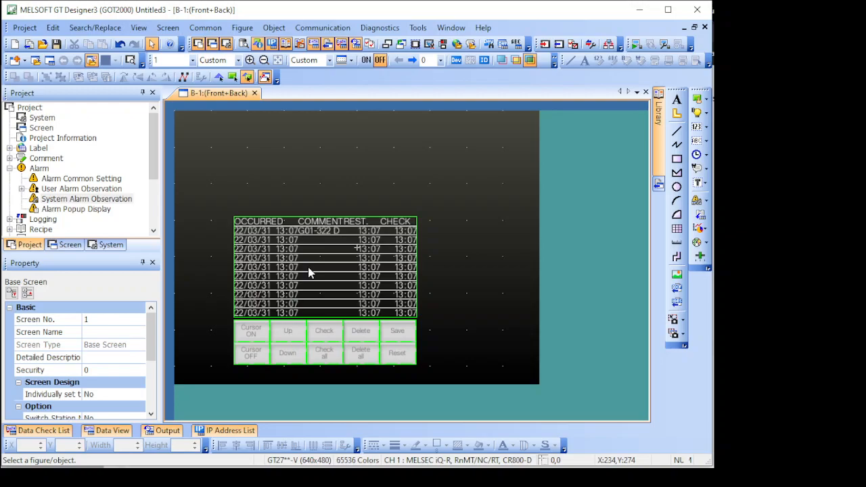
pyautogui.moveTo(284, 260)
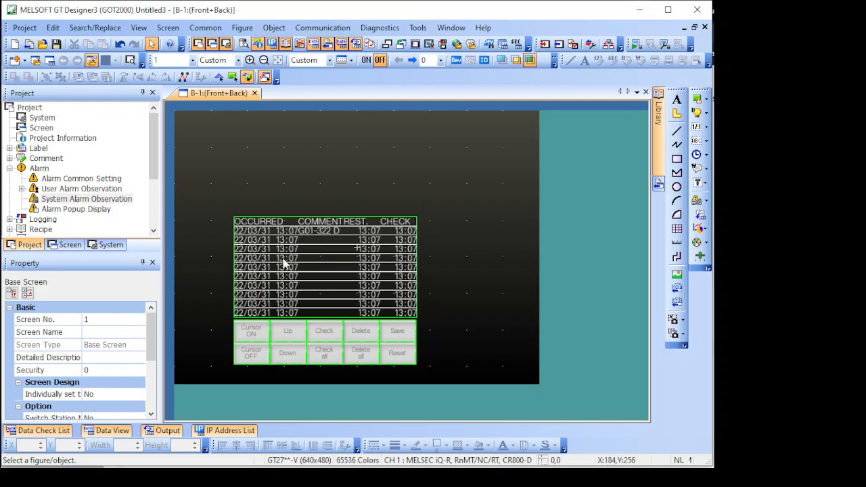
pyautogui.moveTo(312, 265)
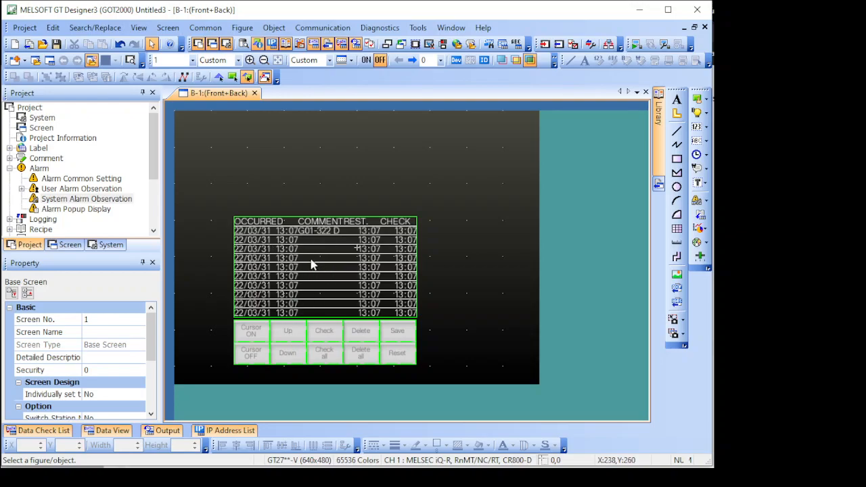
pyautogui.moveTo(338, 253)
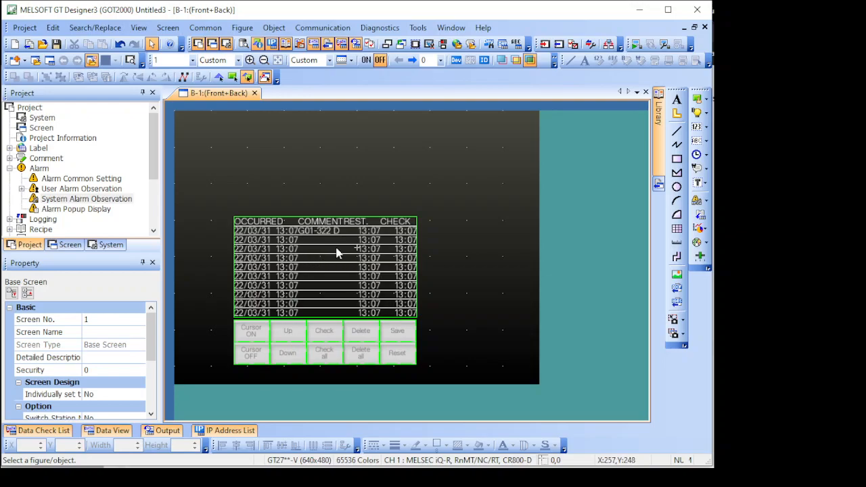
pyautogui.moveTo(330, 276)
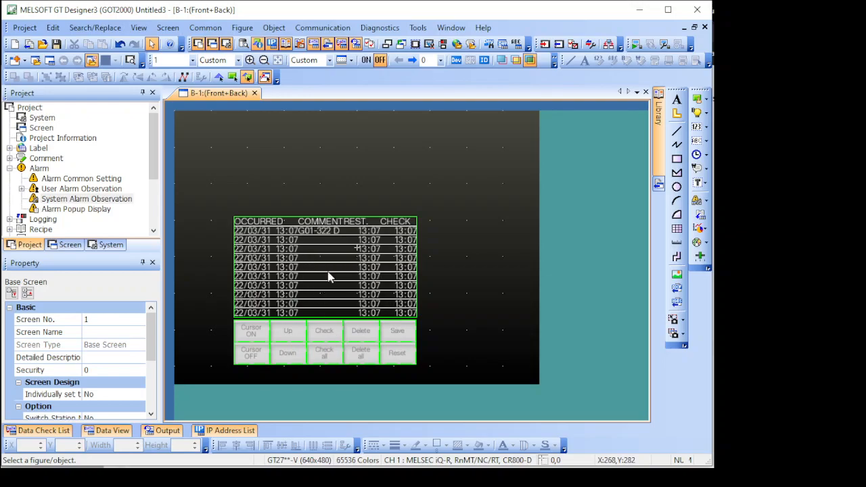
pyautogui.moveTo(328, 284)
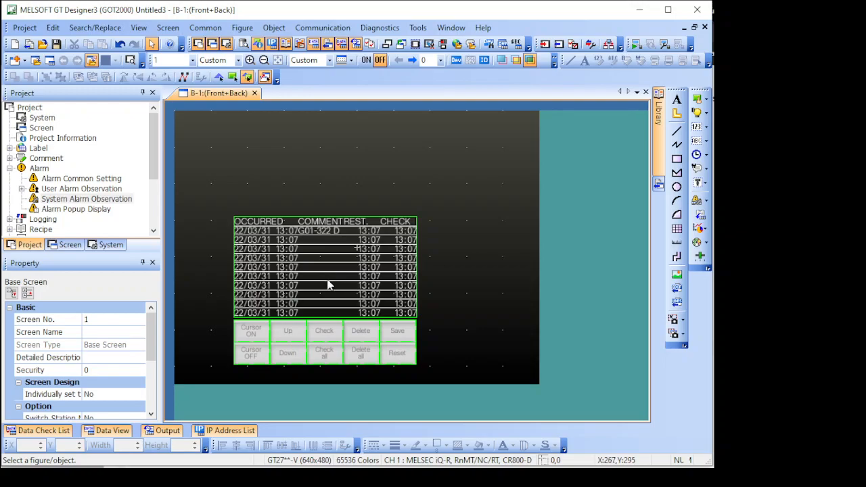
pyautogui.moveTo(352, 284)
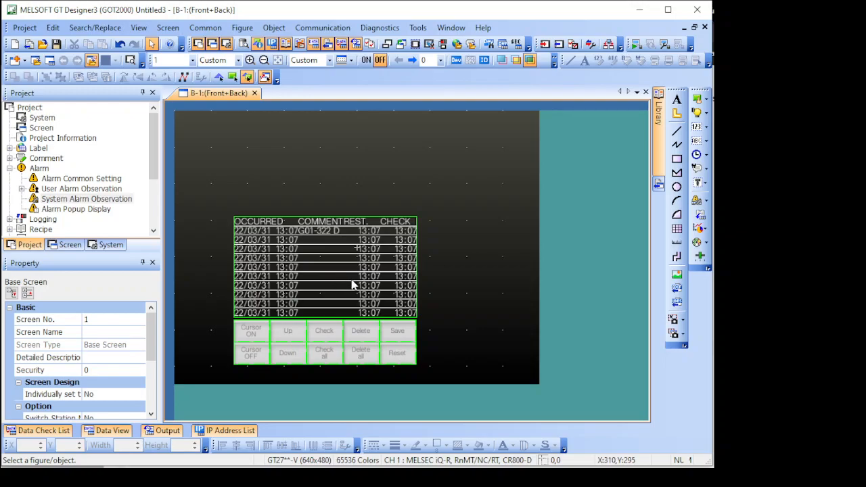
# Choose System Alarm Display from the toolbar dropdown for placement above the table.
pyautogui.click(700, 228)
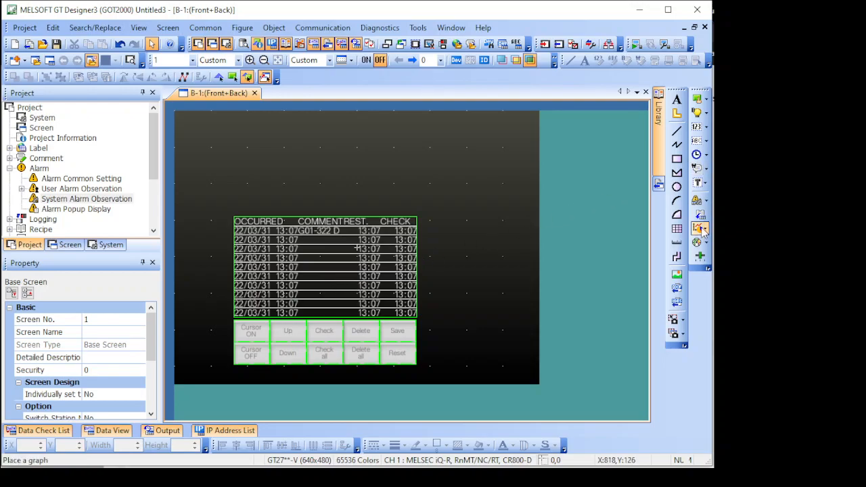
pyautogui.click(701, 227)
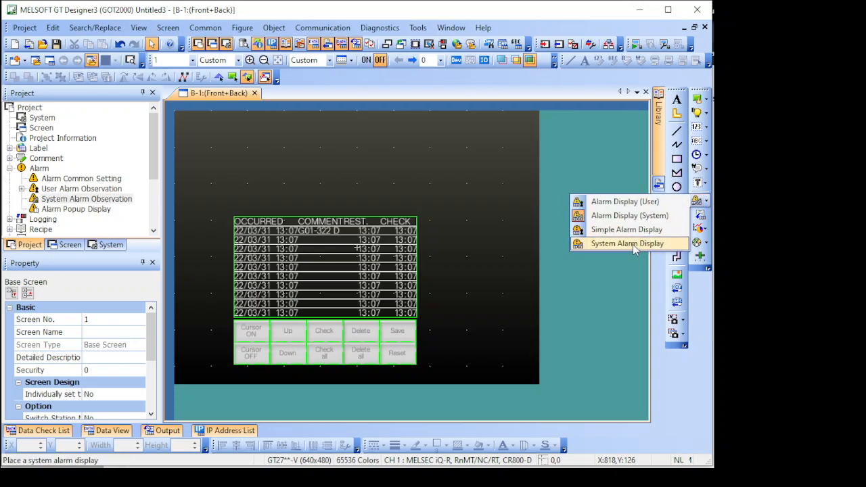
pyautogui.click(627, 243)
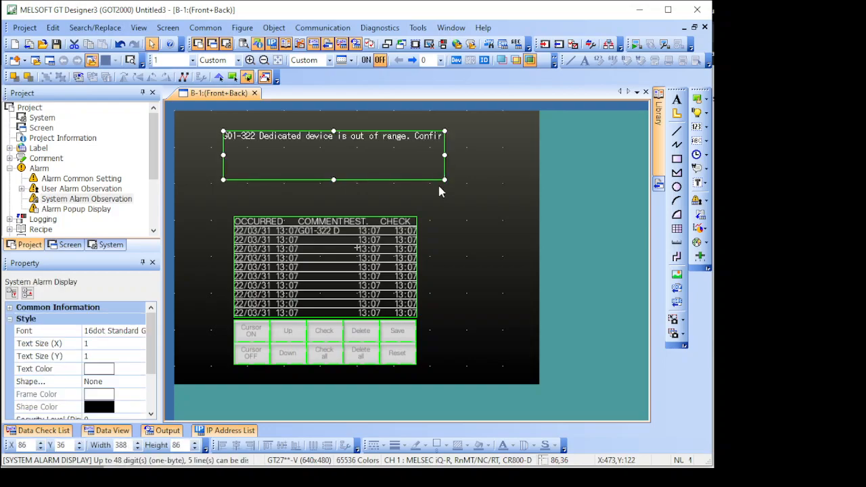
pyautogui.moveTo(325, 130)
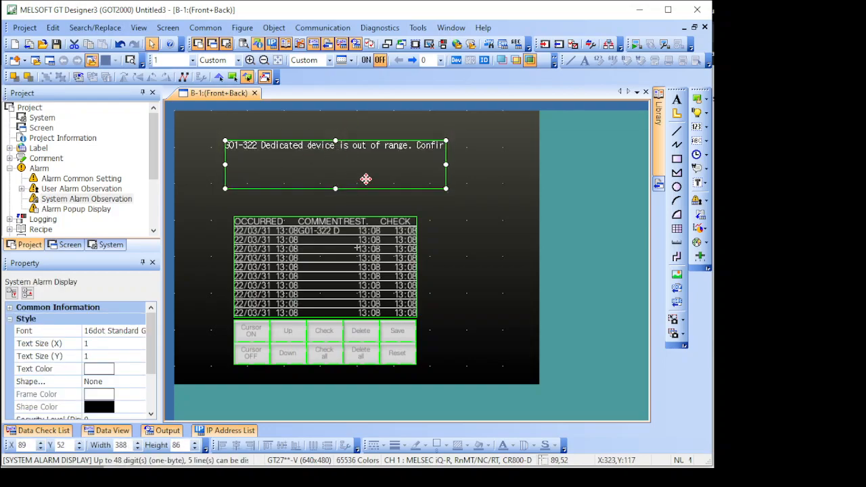
pyautogui.moveTo(359, 163)
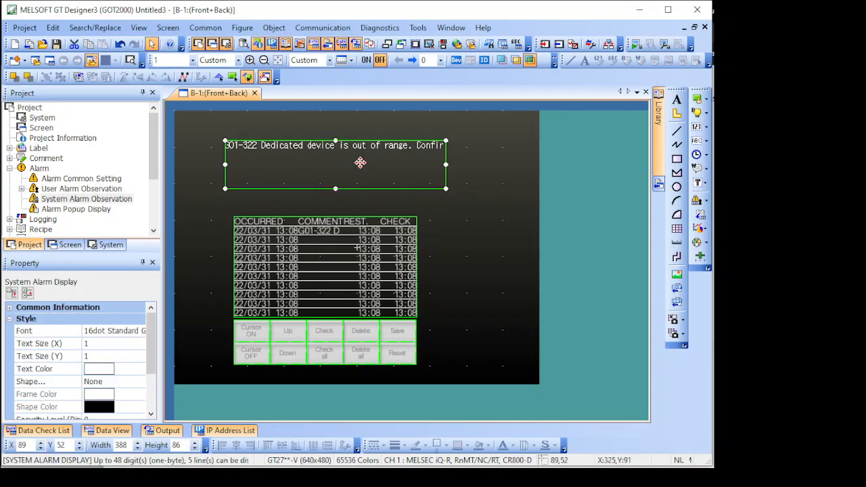
pyautogui.moveTo(182, 123)
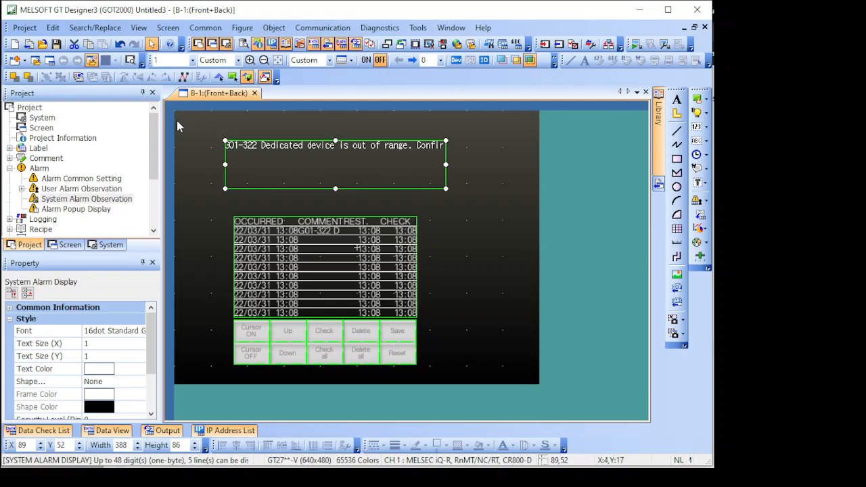
pyautogui.moveTo(187, 123)
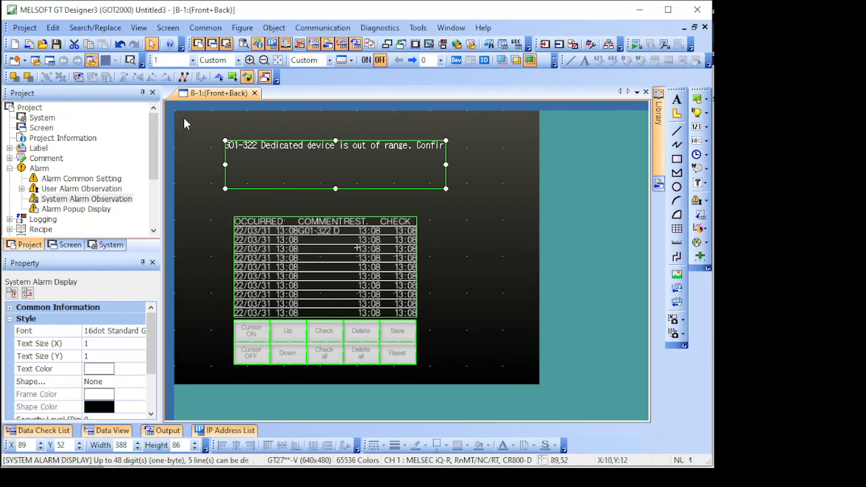
pyautogui.moveTo(305, 122)
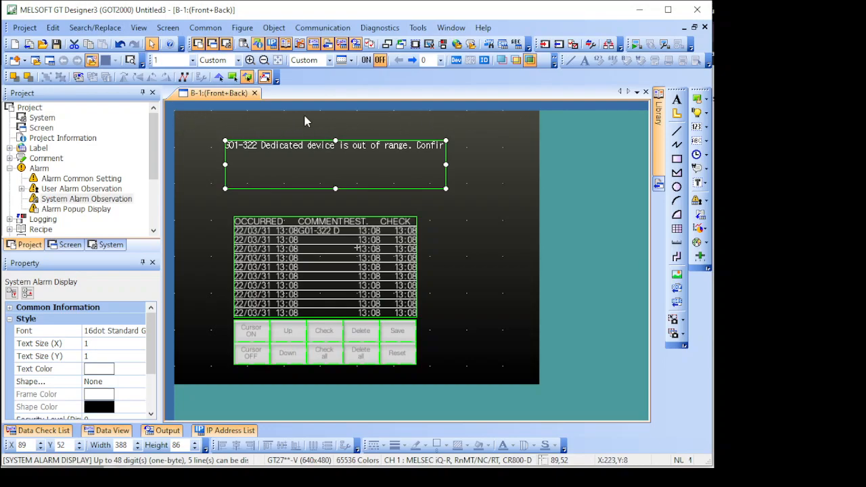
pyautogui.moveTo(368, 120)
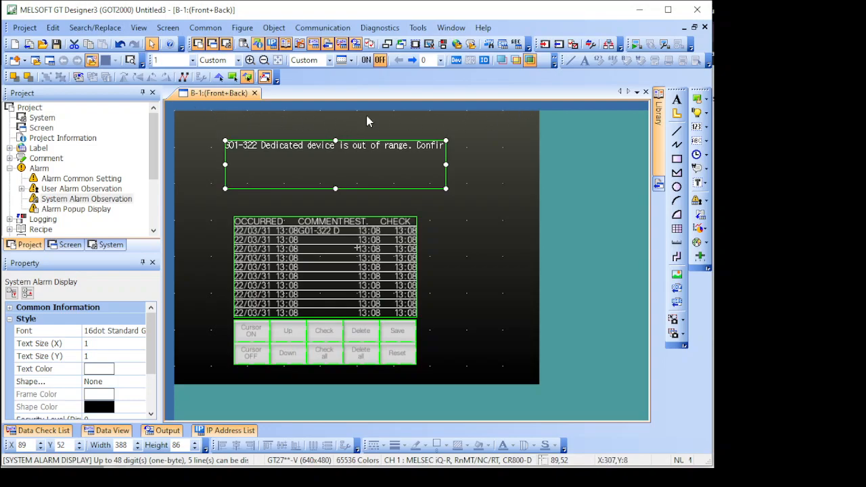
pyautogui.moveTo(360, 124)
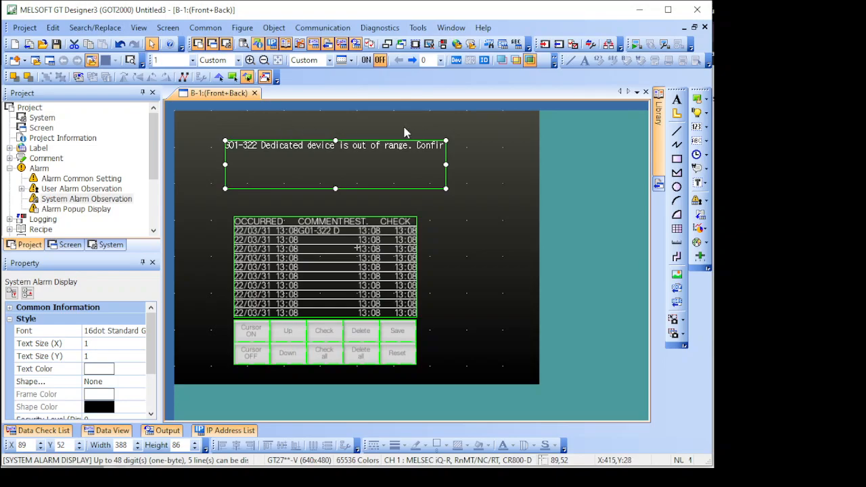
pyautogui.moveTo(498, 124)
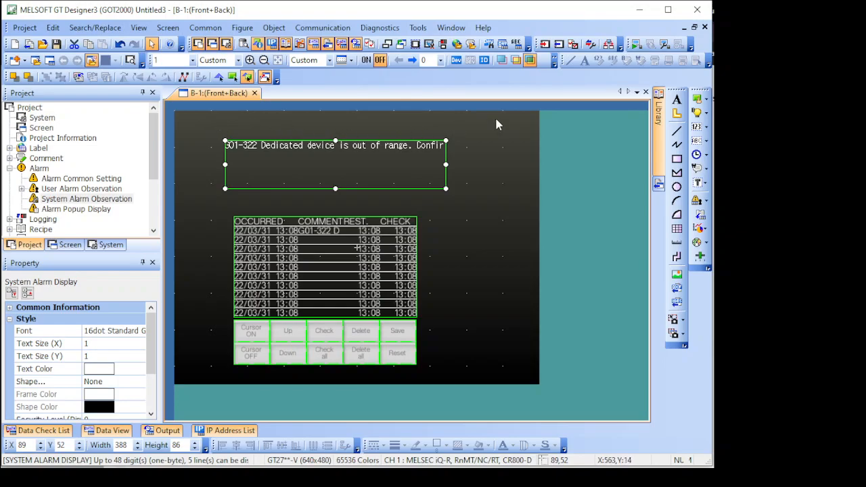
pyautogui.moveTo(498, 179)
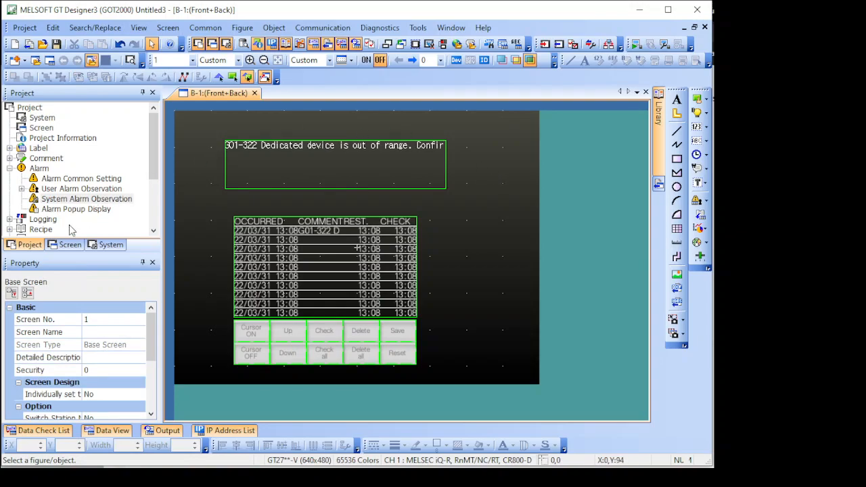
# Enable Use Alarm Popup Display for User Alarm and System Alarm, then confirm with OK.
pyautogui.click(76, 209)
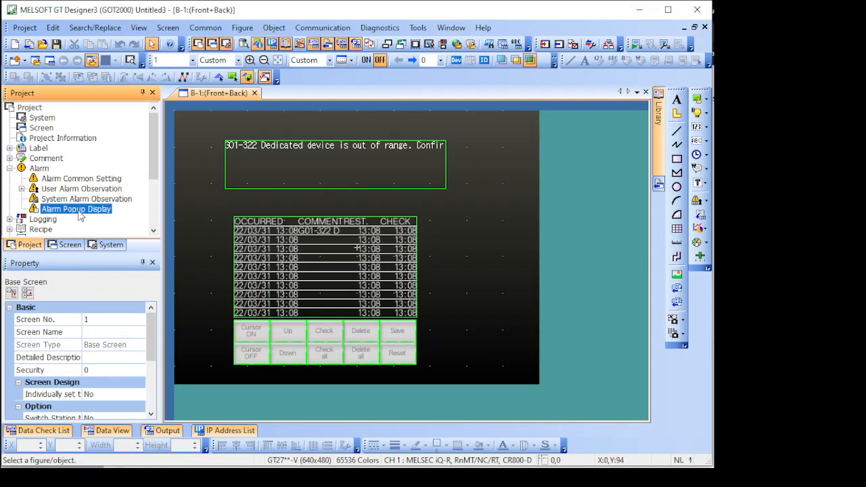
pyautogui.doubleClick(76, 208)
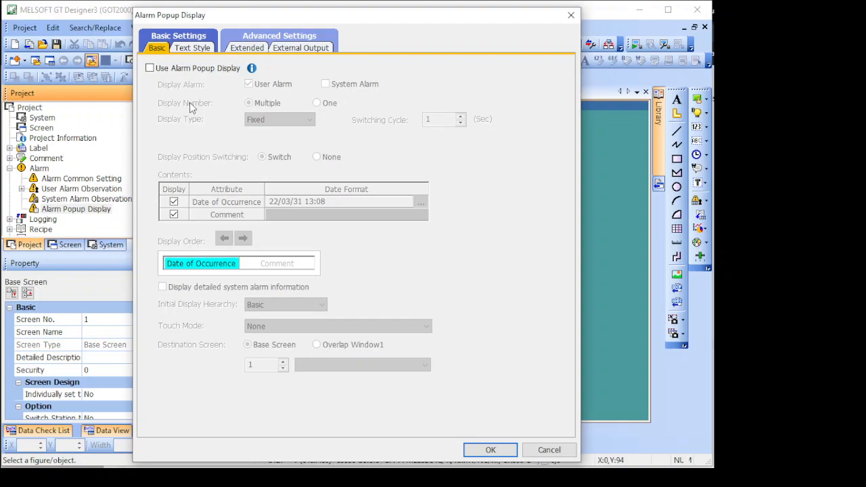
pyautogui.click(148, 67)
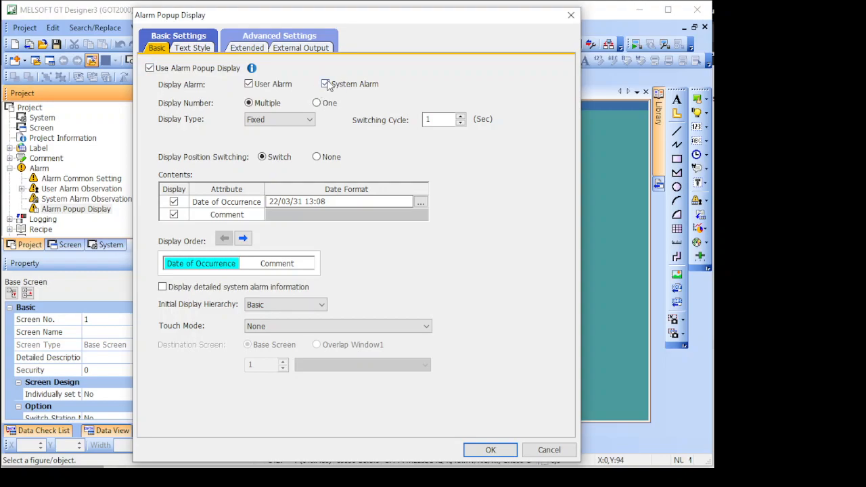
pyautogui.click(325, 84)
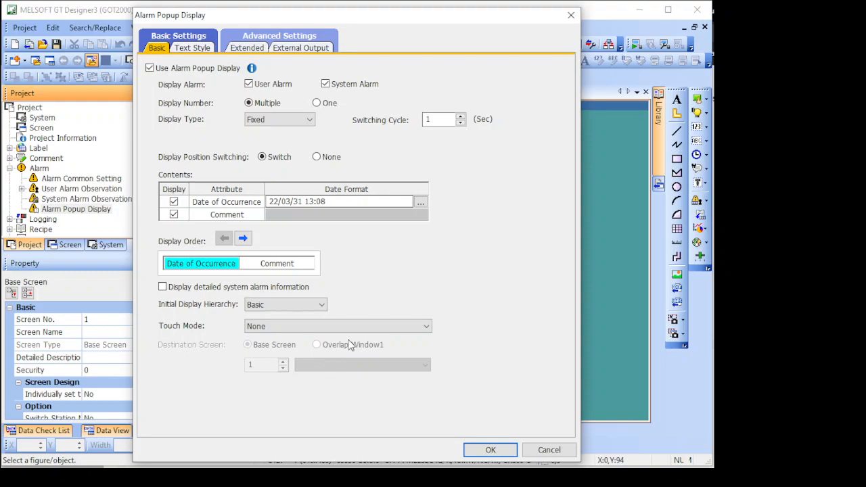
pyautogui.moveTo(387, 169)
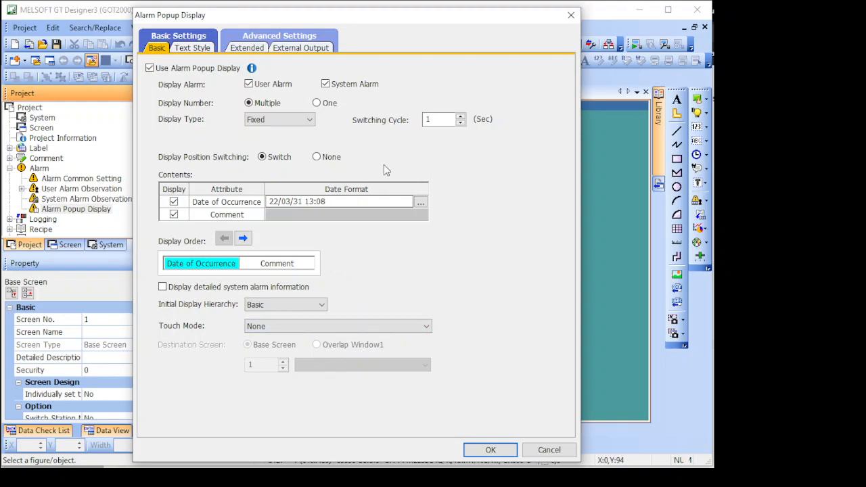
pyautogui.moveTo(439, 175)
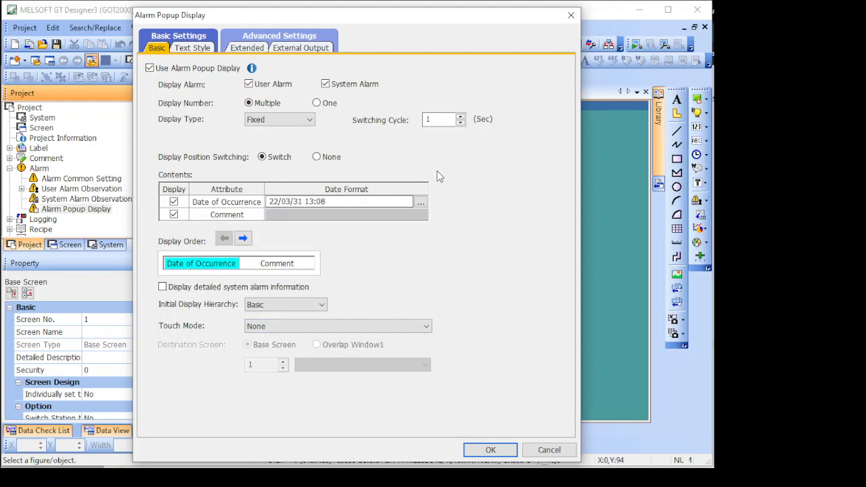
pyautogui.moveTo(391, 163)
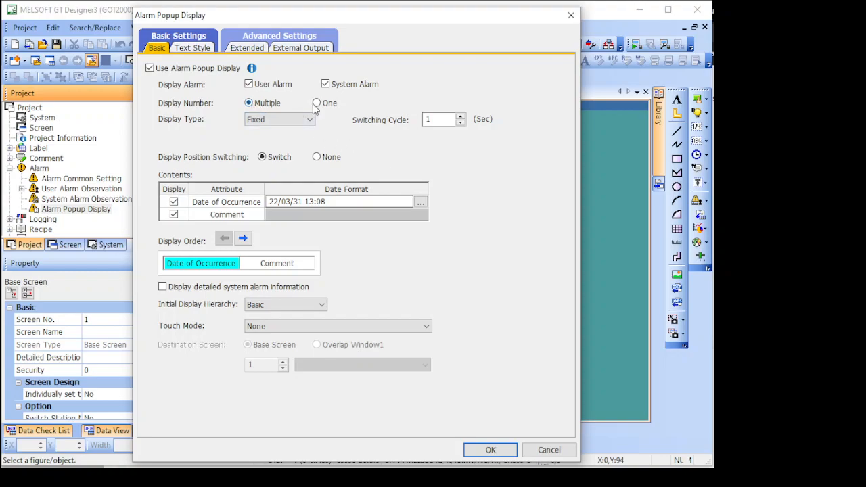
pyautogui.moveTo(265, 121)
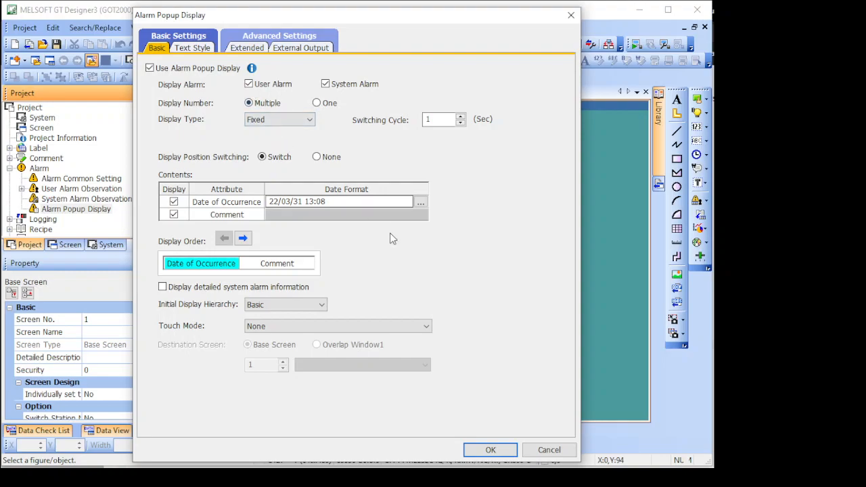
pyautogui.moveTo(300, 305)
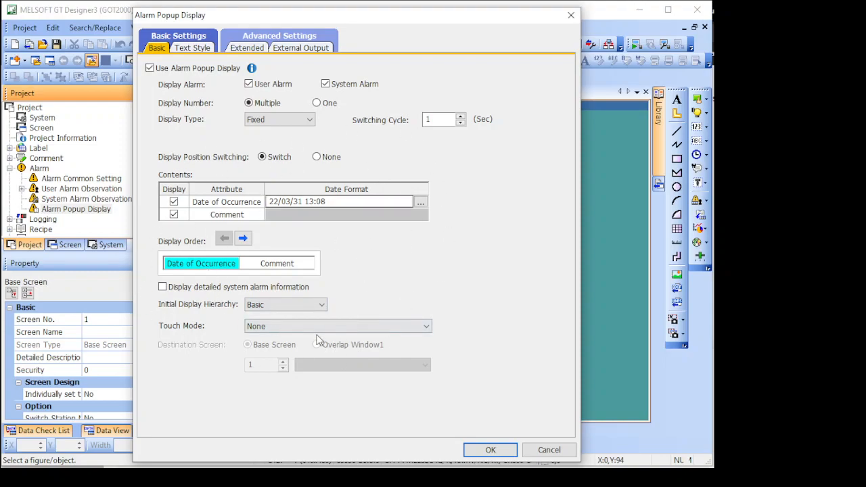
pyautogui.moveTo(191, 171)
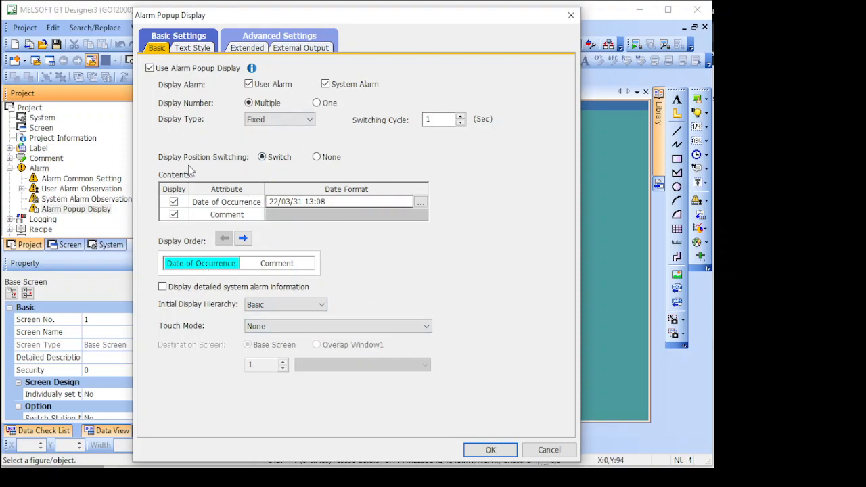
pyautogui.click(490, 449)
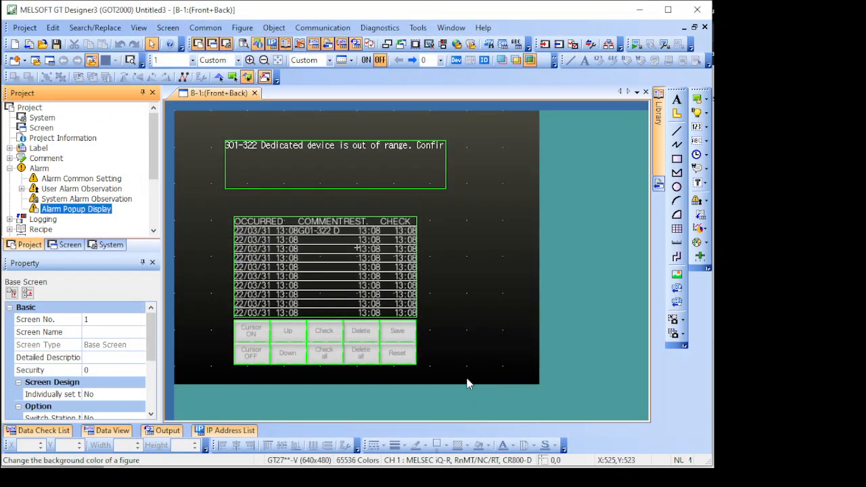
pyautogui.moveTo(399, 149)
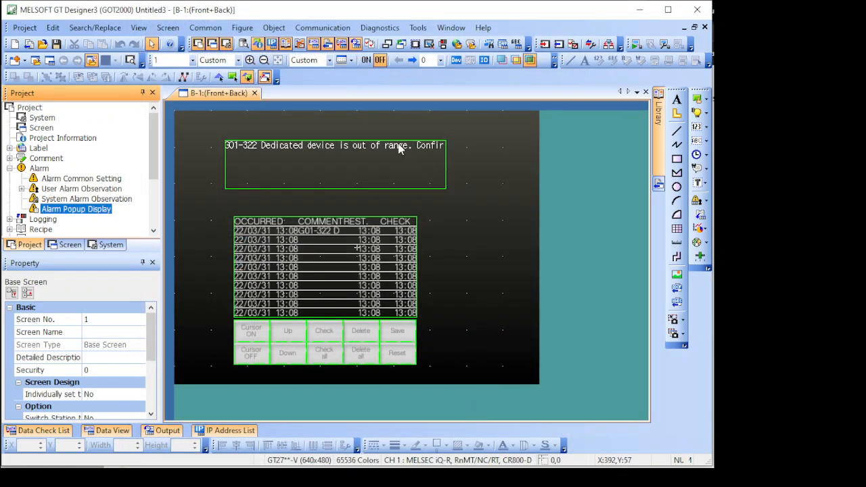
pyautogui.moveTo(283, 137)
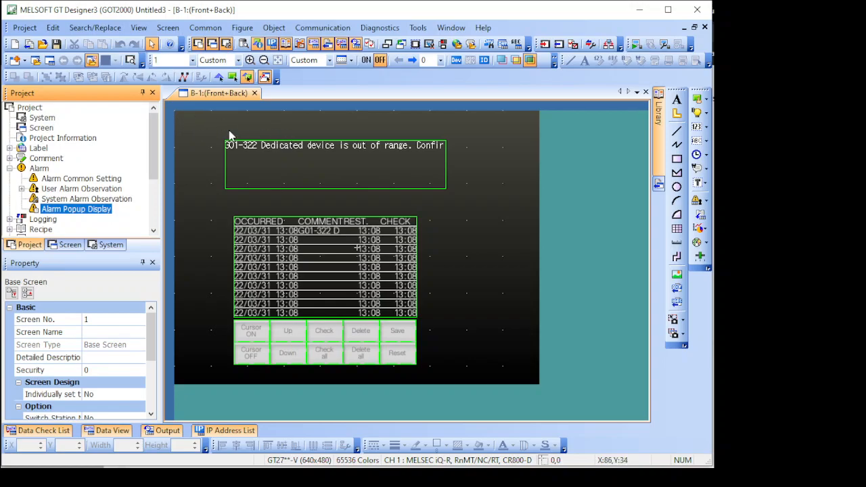
pyautogui.moveTo(219, 262)
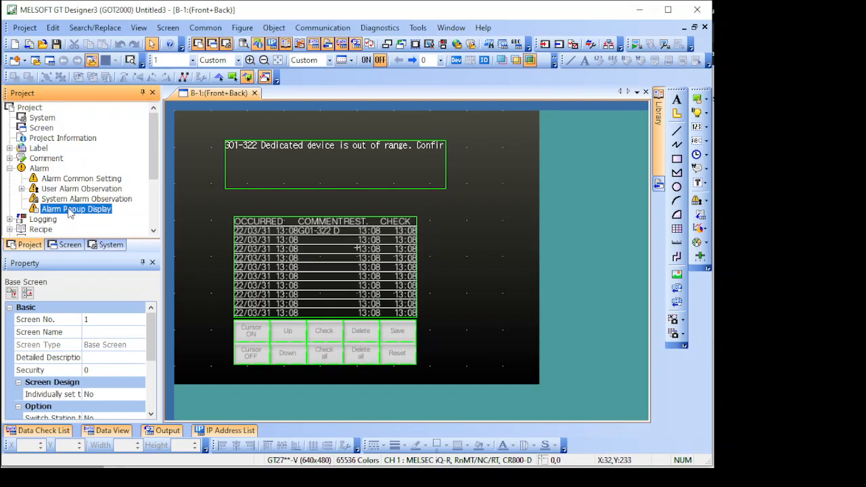
pyautogui.moveTo(195, 376)
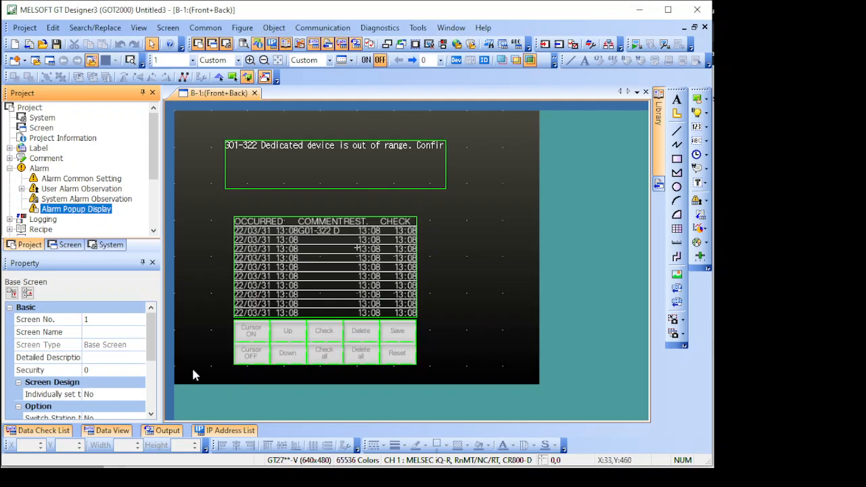
pyautogui.moveTo(485, 376)
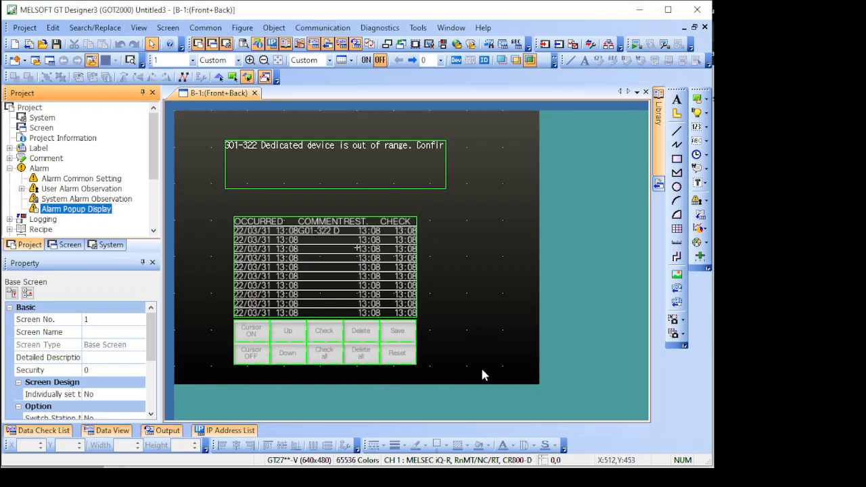
pyautogui.moveTo(376, 165)
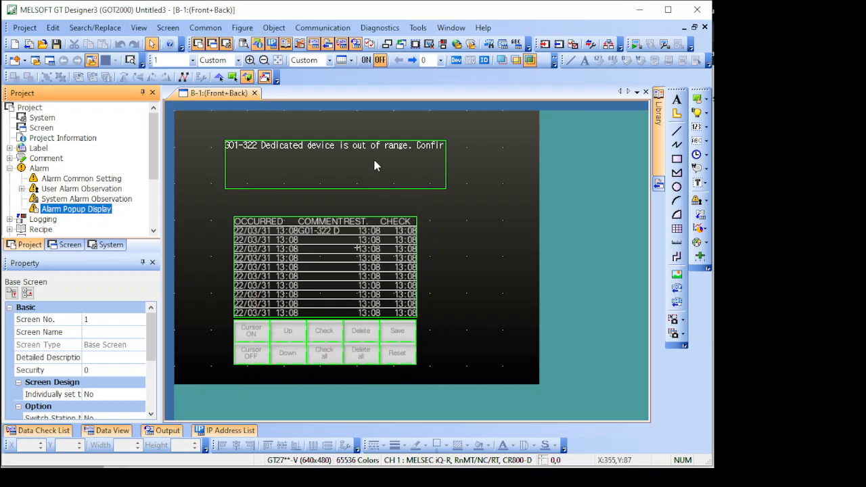
pyautogui.moveTo(479, 248)
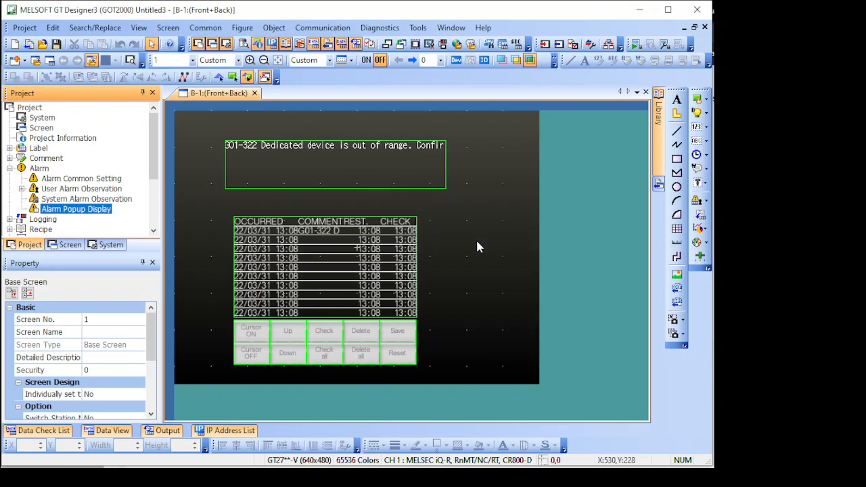
pyautogui.moveTo(471, 243)
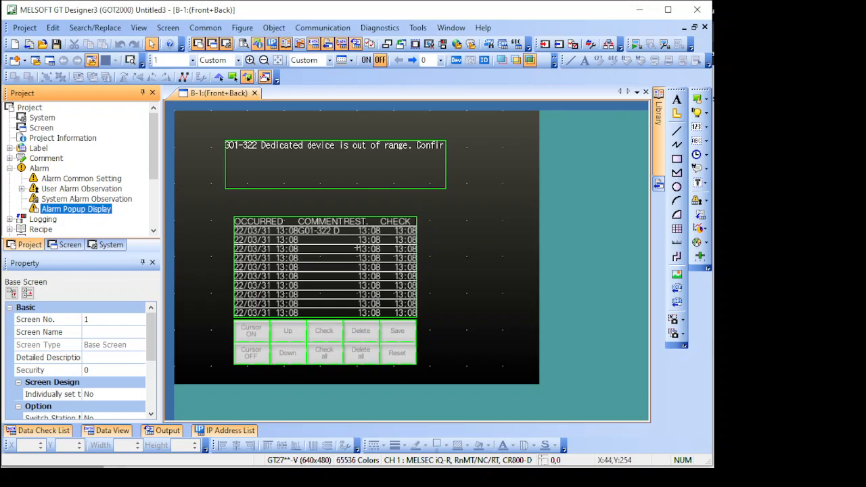
pyautogui.moveTo(276, 203)
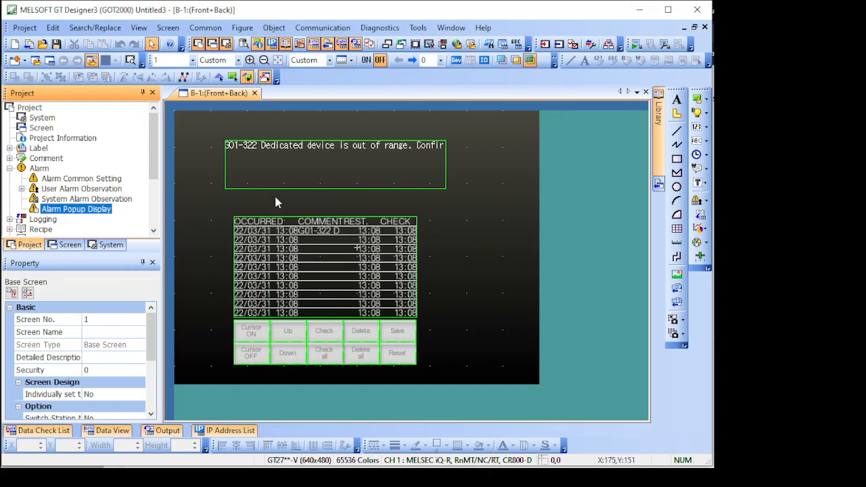
pyautogui.moveTo(264, 300)
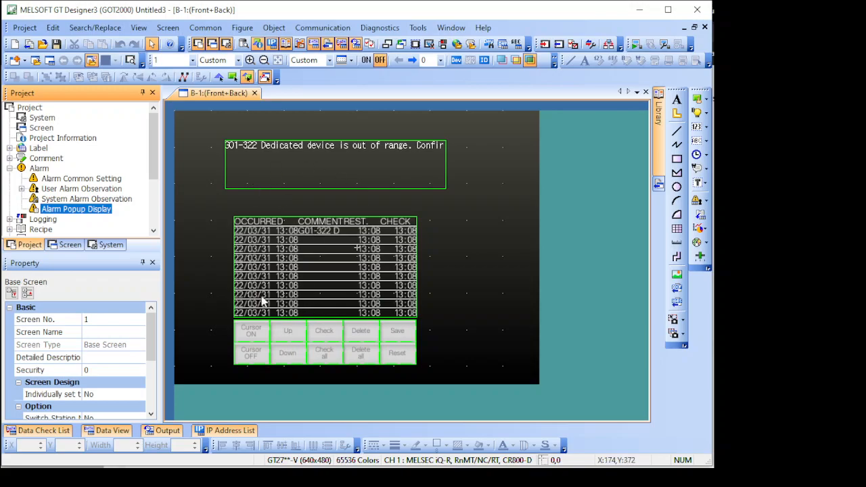
pyautogui.moveTo(284, 462)
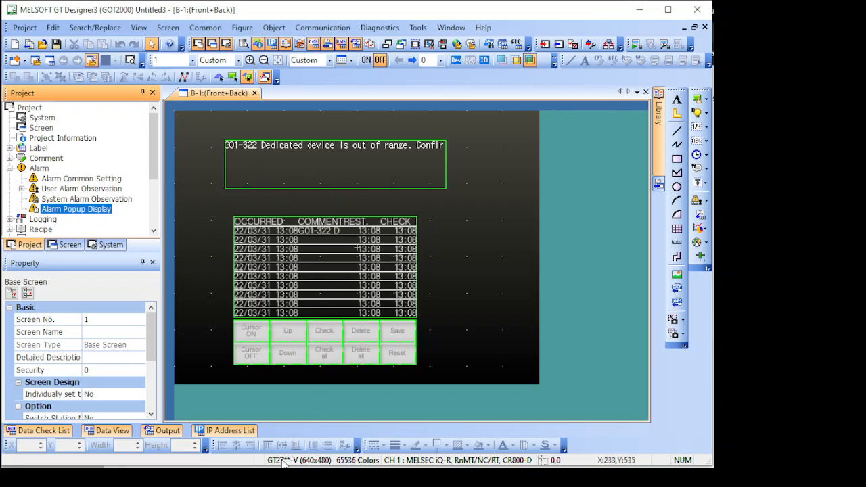
pyautogui.moveTo(271, 378)
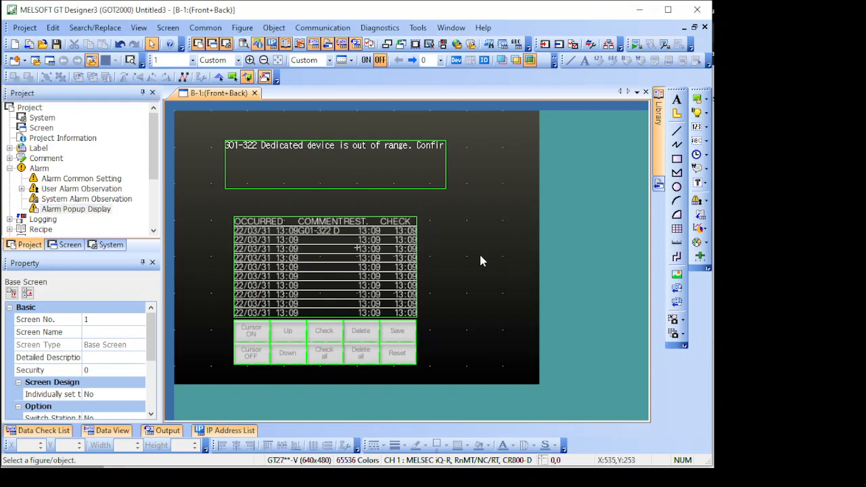
pyautogui.moveTo(489, 259)
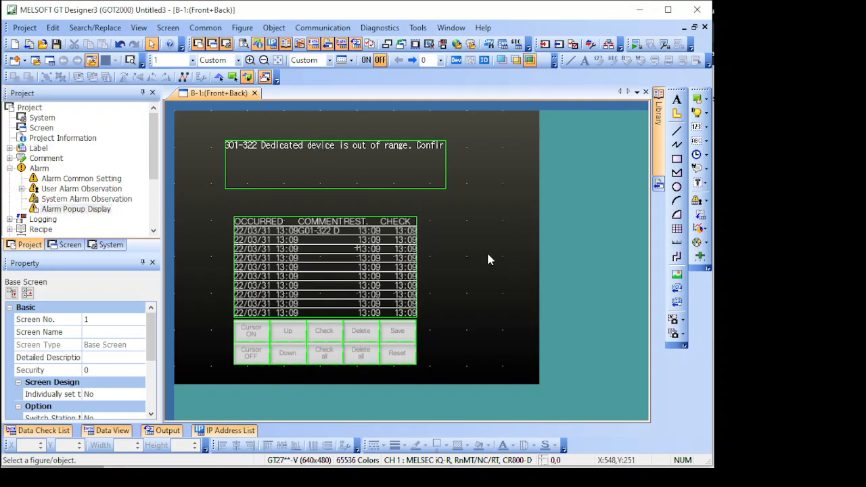
pyautogui.moveTo(350, 317)
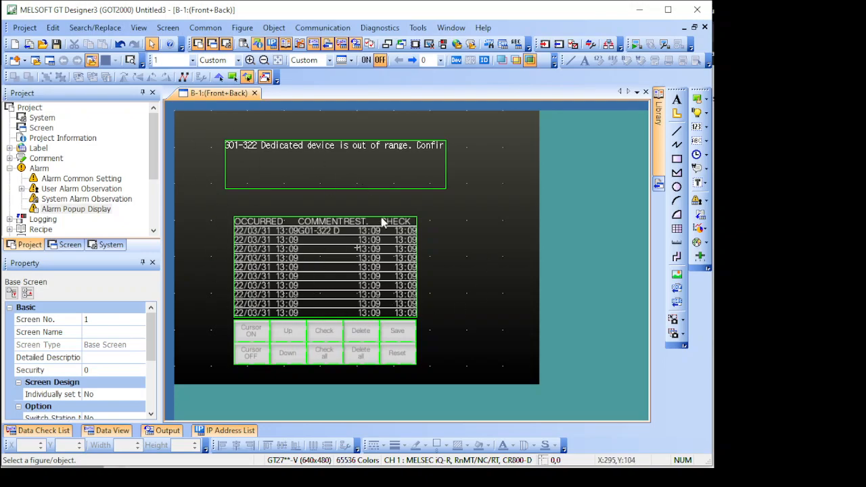
pyautogui.moveTo(308, 227)
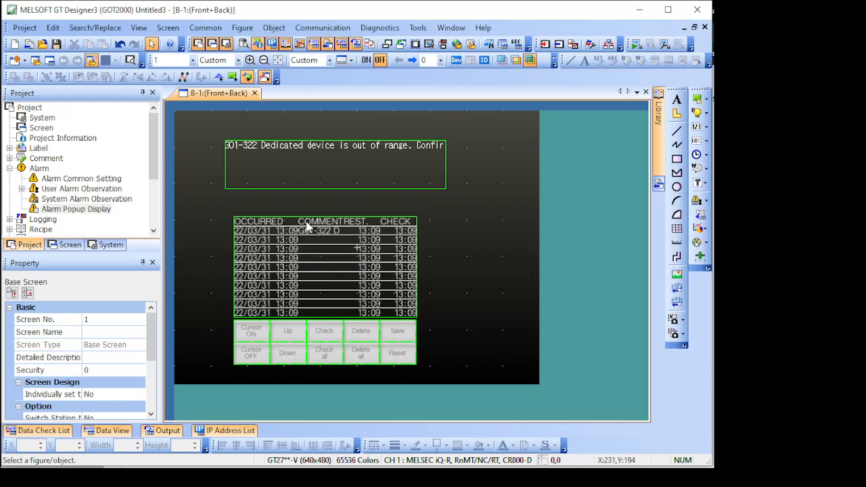
pyautogui.moveTo(357, 288)
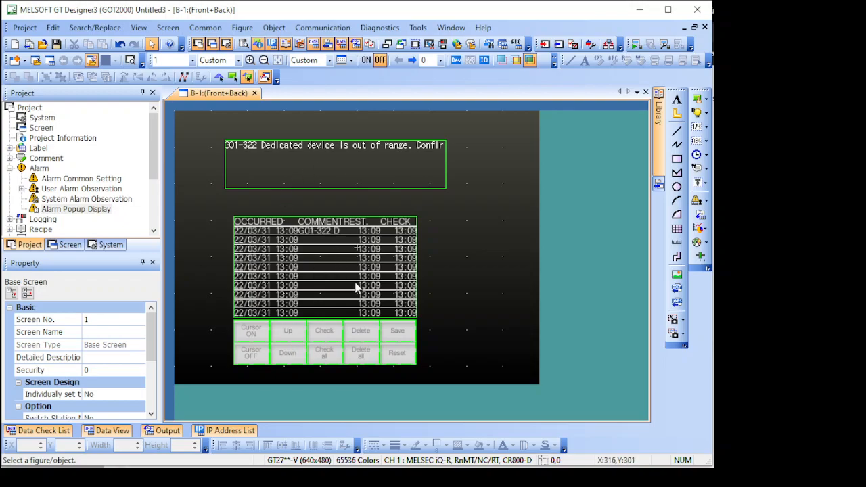
pyautogui.moveTo(350, 250)
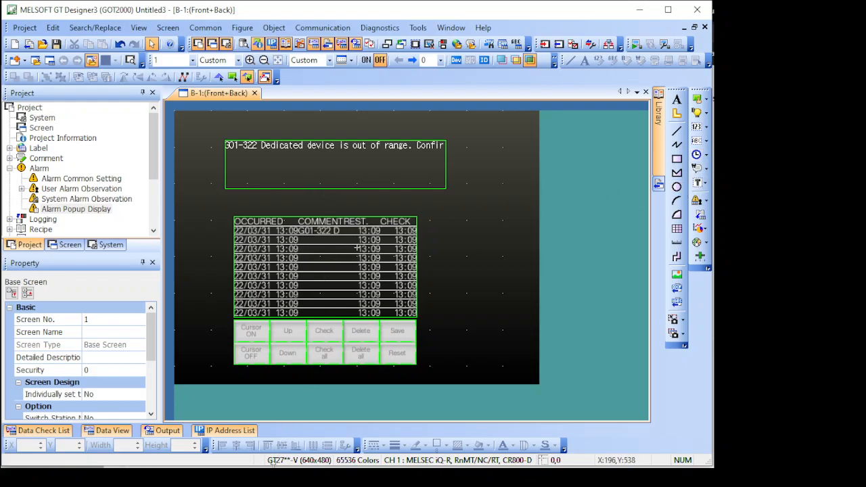
pyautogui.moveTo(228, 264)
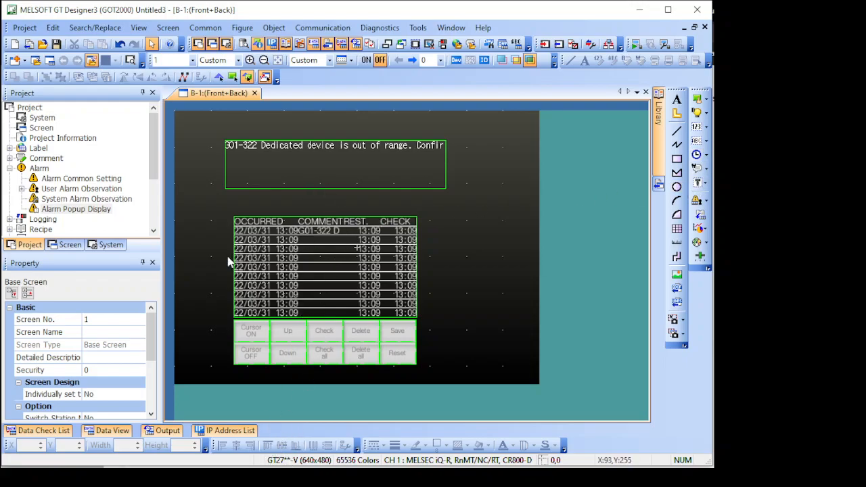
pyautogui.moveTo(203, 178)
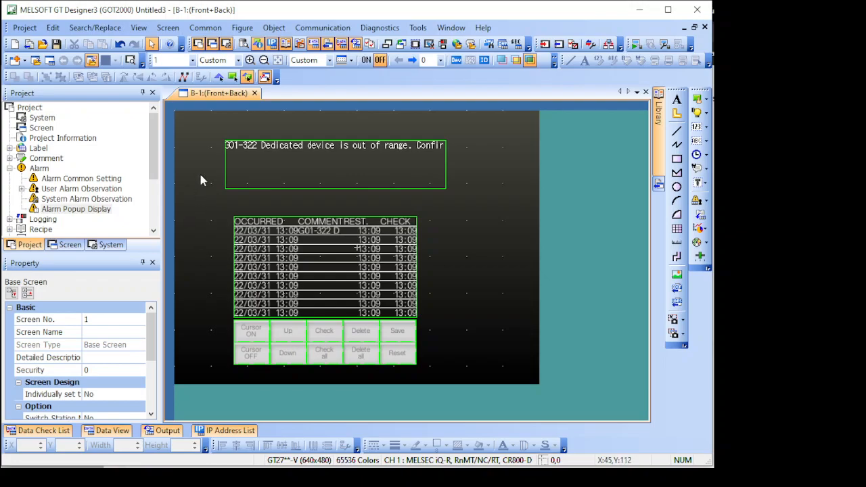